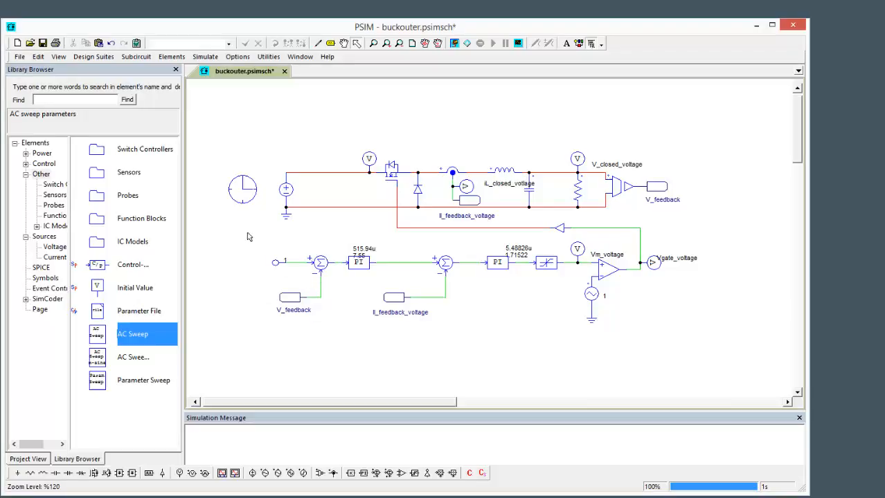
mouse_move(477, 385)
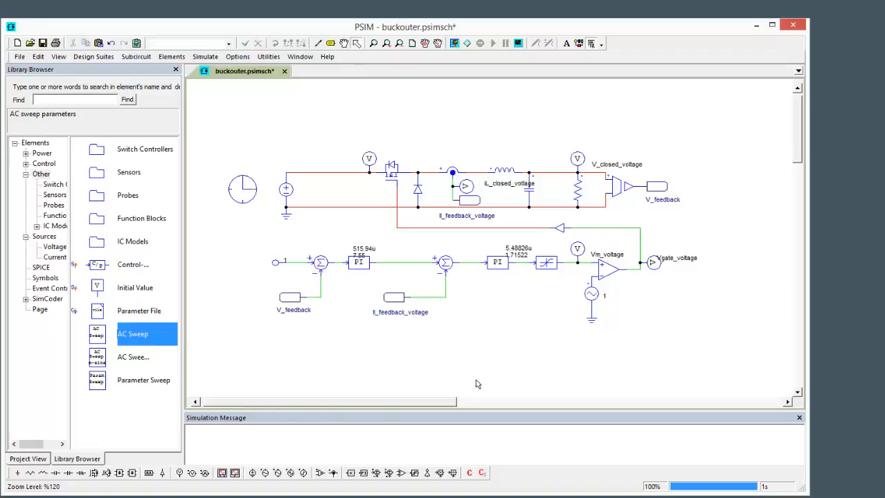
mouse_move(398, 244)
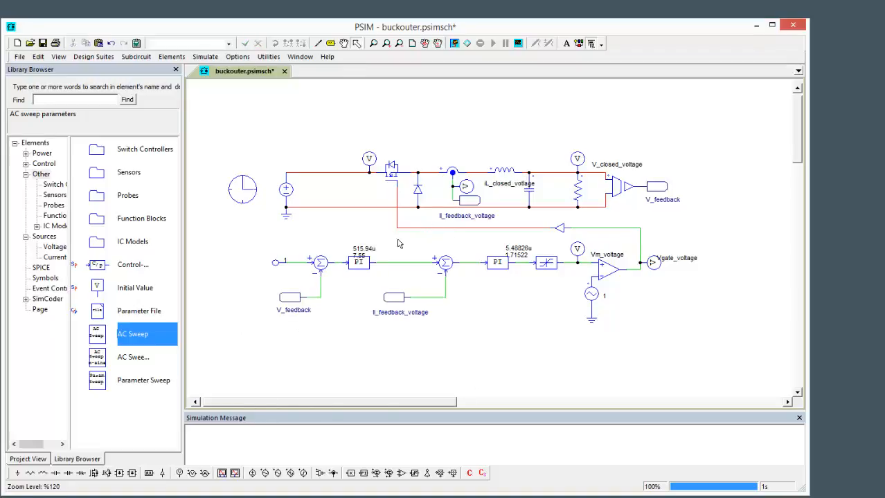
mouse_move(490, 189)
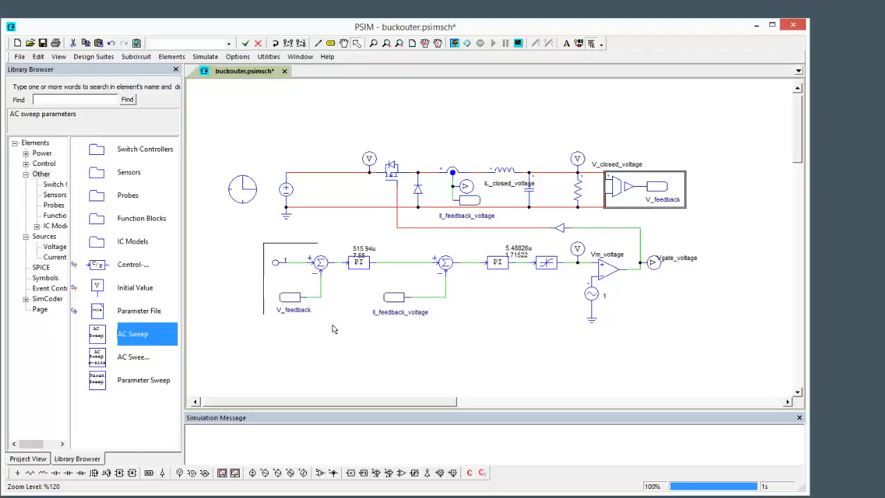
Step: Run the simulation and add V_closed_voltage to the Simview display variables
left_click(290, 284)
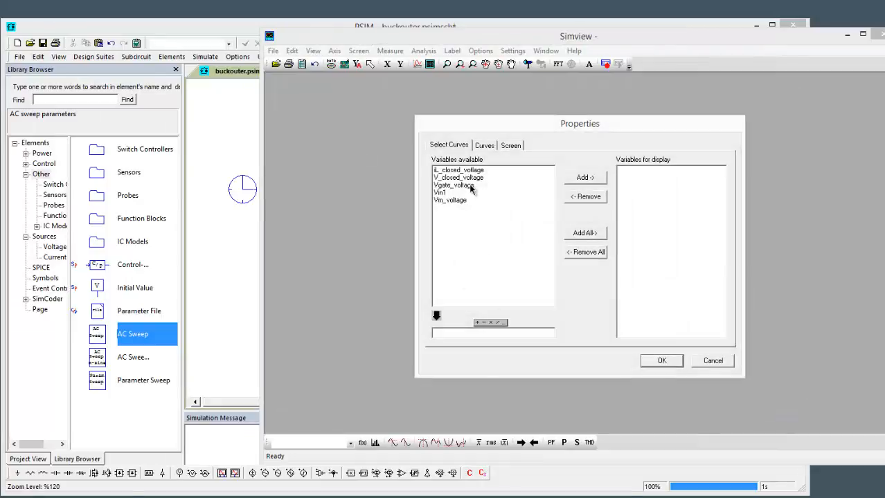
left_click(662, 360)
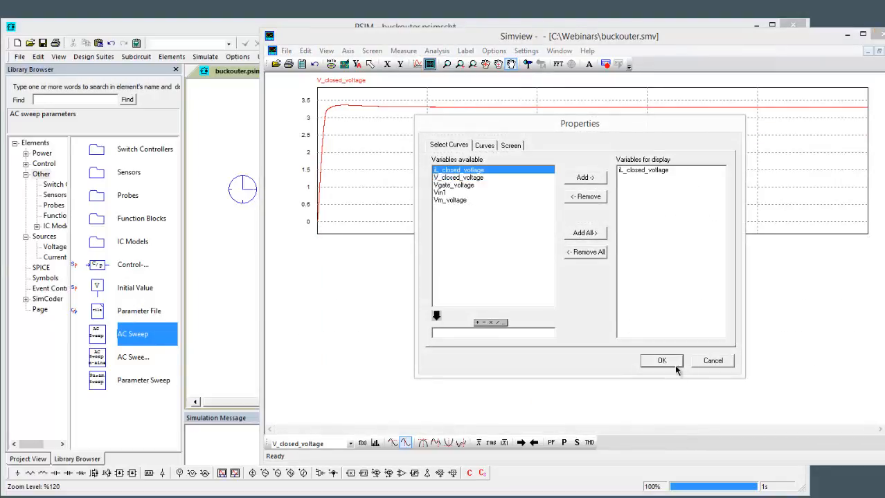
left_click(662, 360)
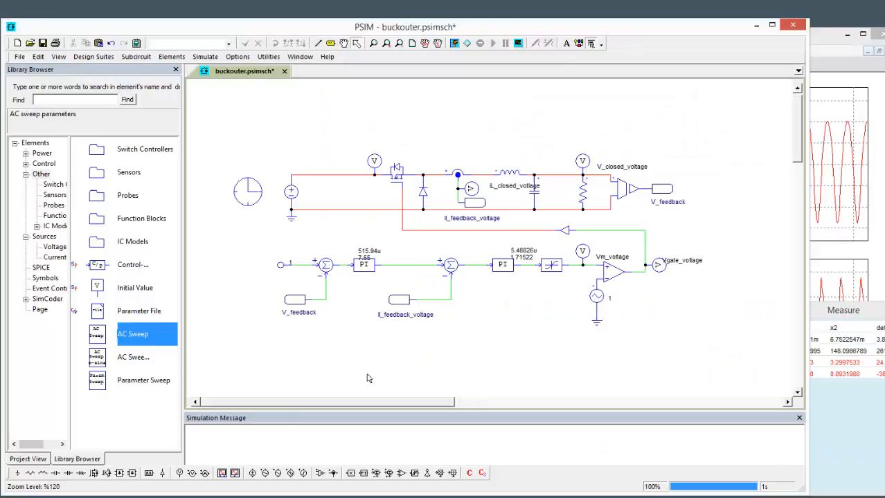
mouse_move(374, 363)
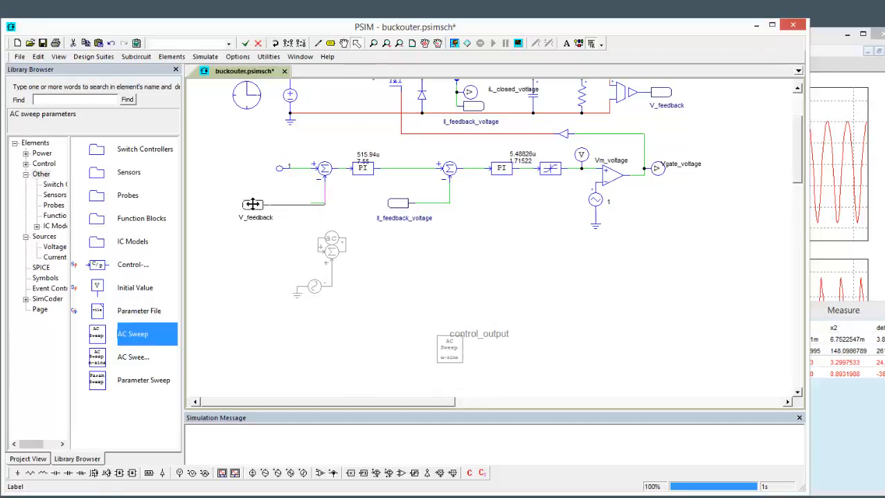
Step: Position the summing junction and sine source beside the V_feedback node
left_click_drag(274, 214, 374, 336)
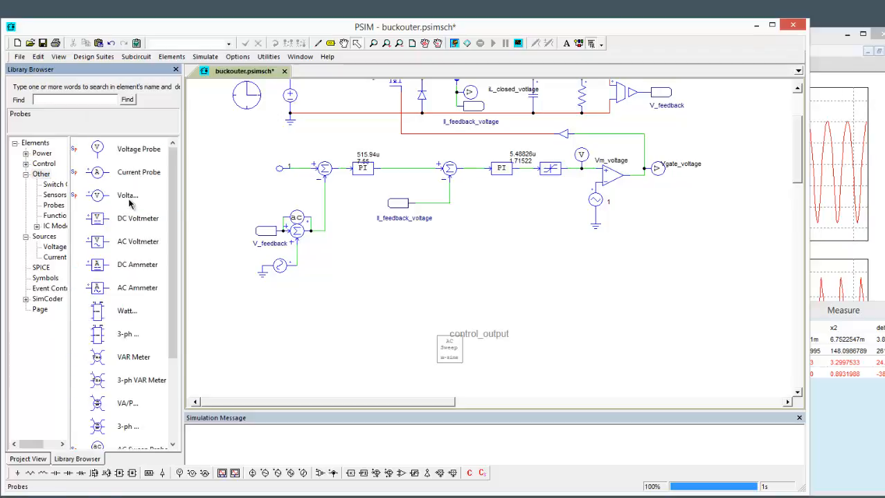
Step: Locate the AC Sweep Probe under Probes, then select AC Sweep (multisine) in the Other category
scroll("down", 3)
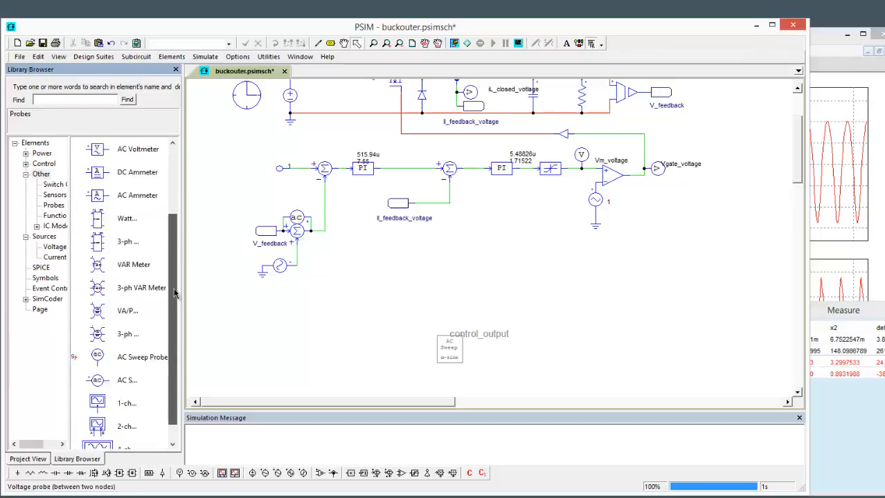
left_click(128, 357)
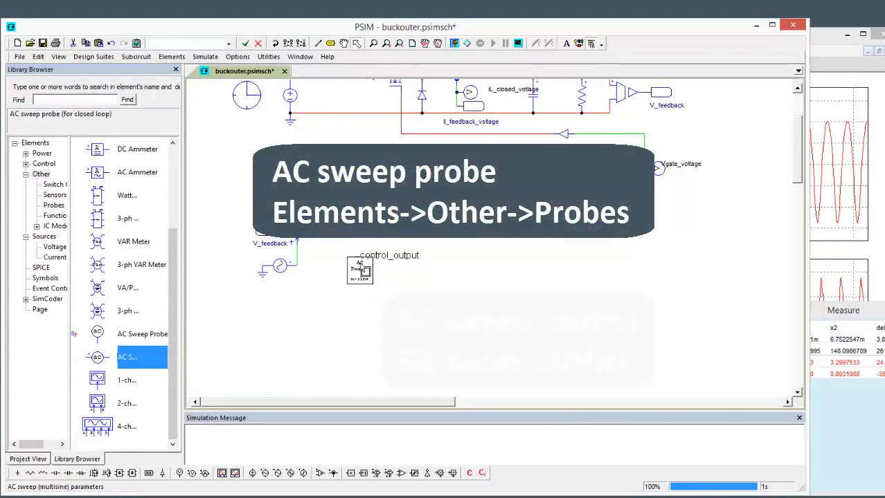
left_click(41, 175)
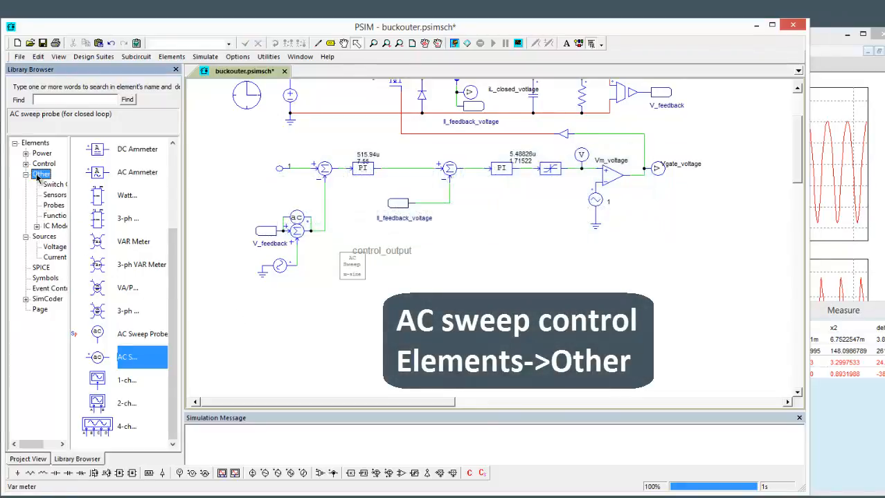
left_click(42, 175)
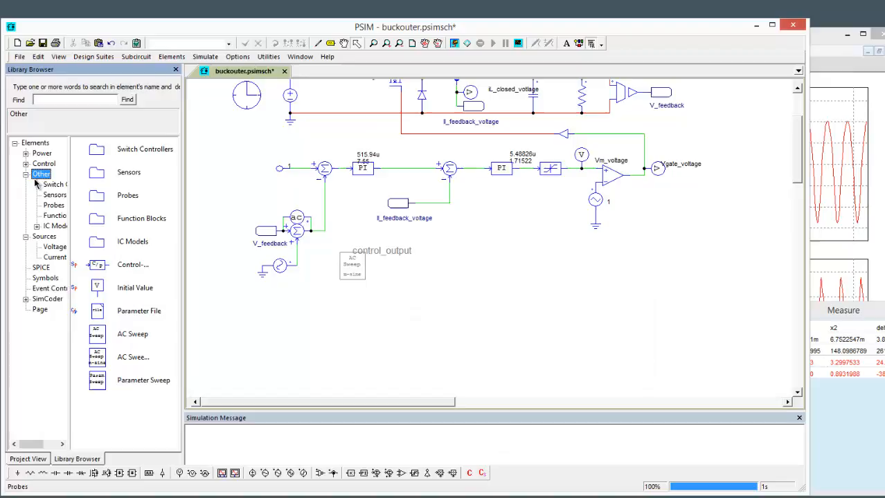
left_click(133, 357)
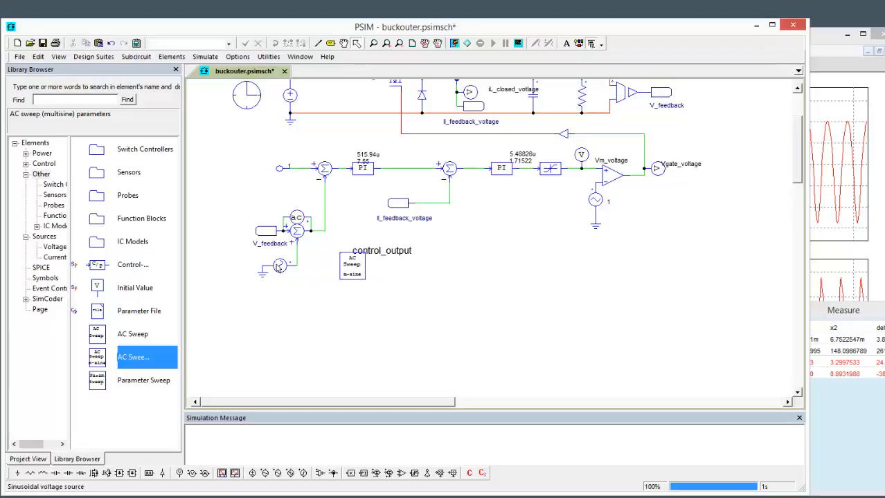
Step: Rename the sine perturbation source to v_control in its parameters dialog
double_click(278, 266)
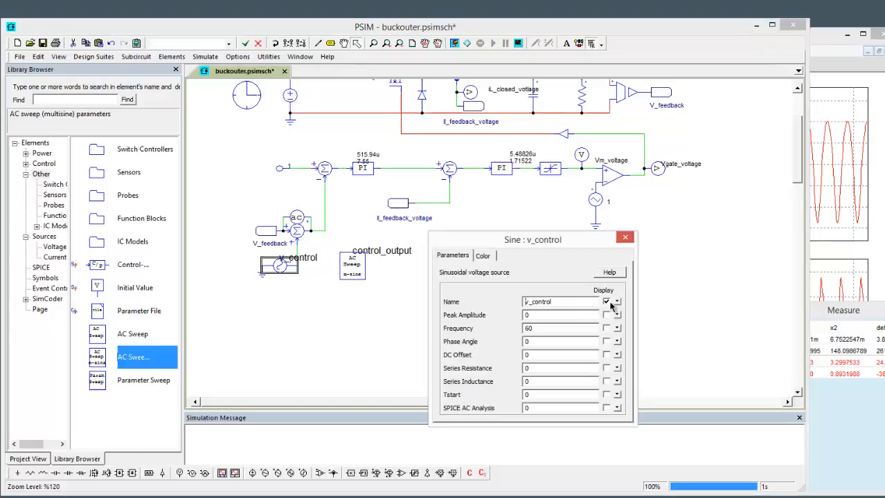
left_click(624, 238)
type("10m")
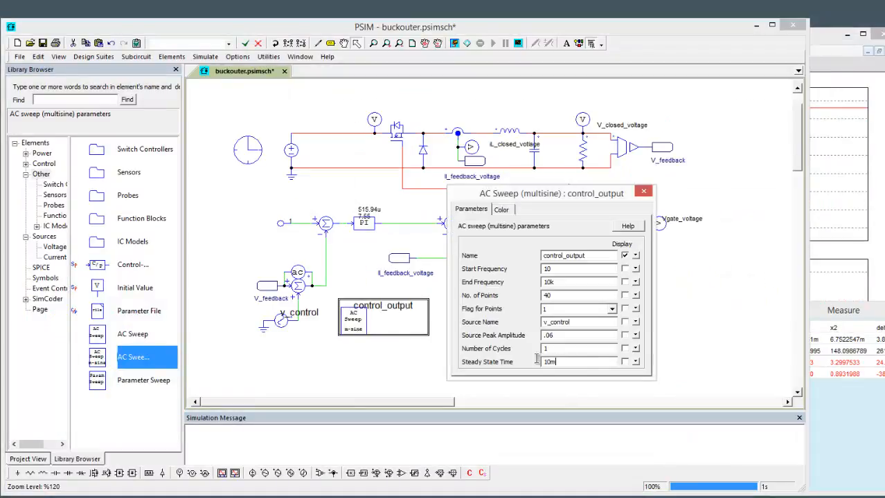
Step: Run the simulation to view V_closed_voltage and IL_closed_voltage in Simview
left_click(644, 191)
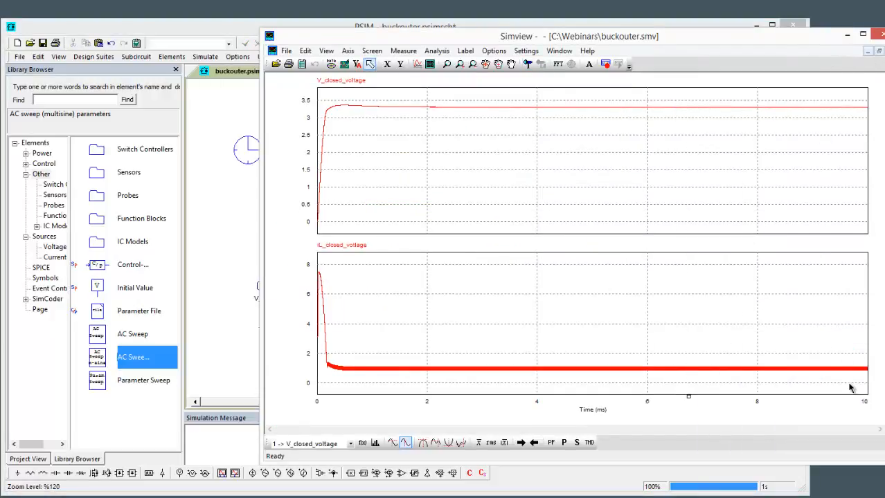
mouse_move(833, 360)
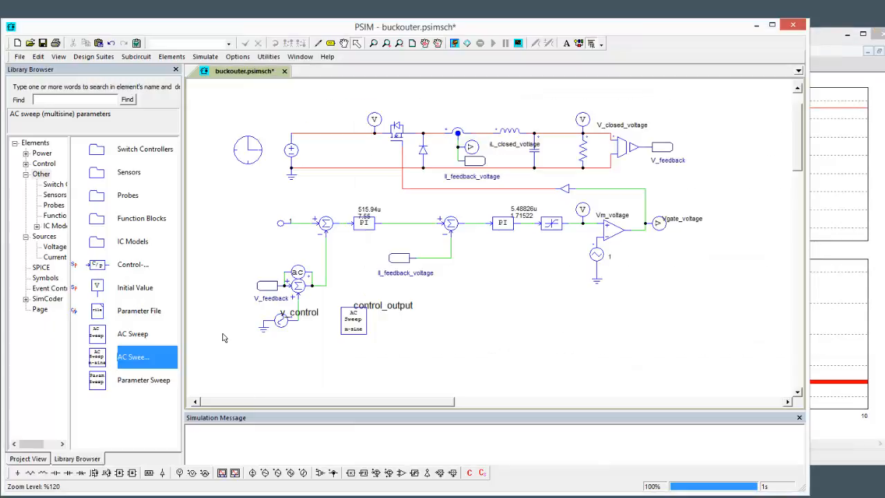
mouse_move(396, 192)
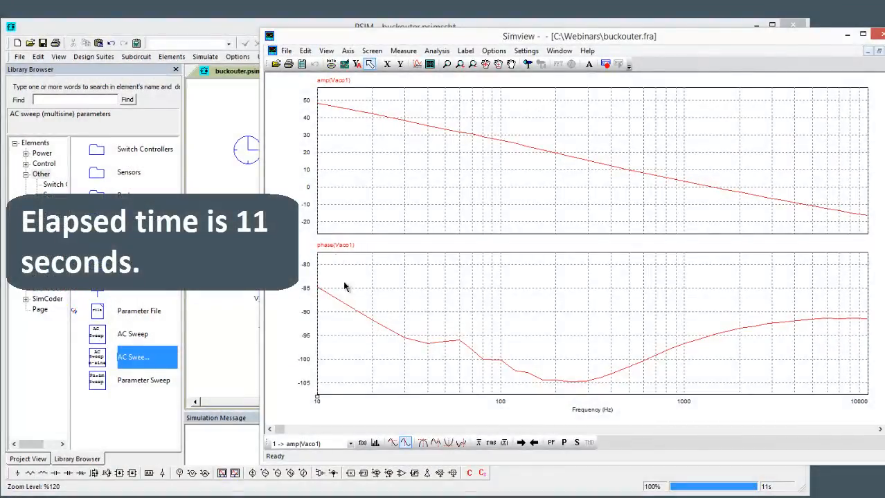
mouse_move(345, 403)
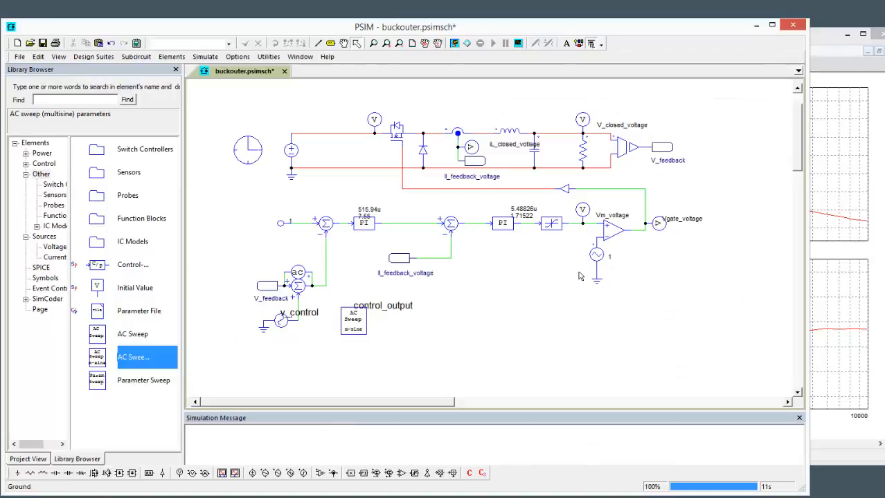
Step: Set the multisine sweep's Source Peak Amplitude to .5
double_click(382, 317)
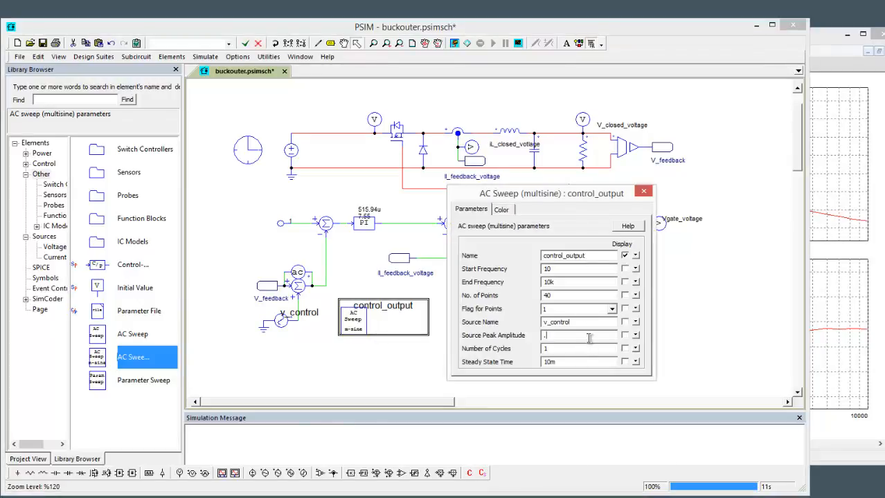
type("5")
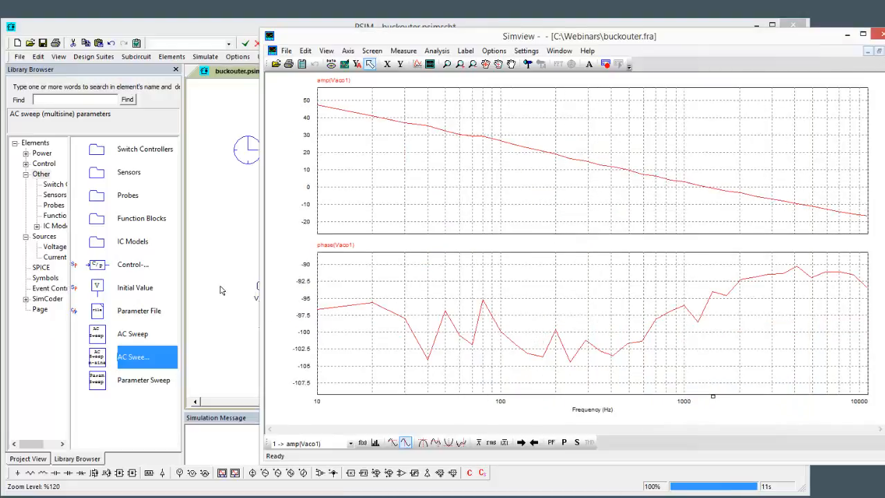
mouse_move(465, 315)
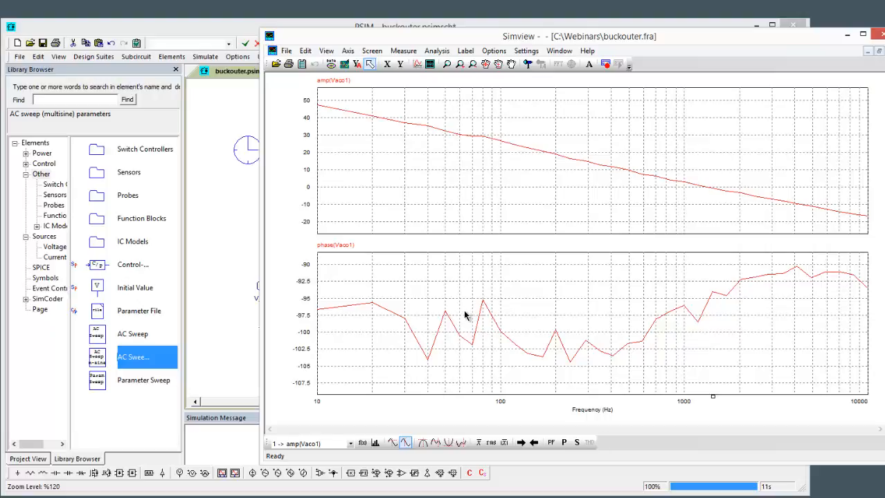
mouse_move(446, 316)
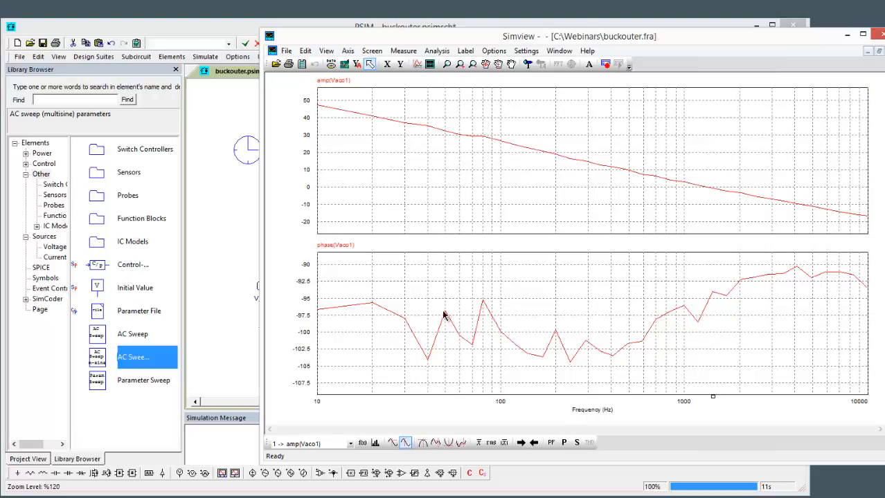
mouse_move(554, 346)
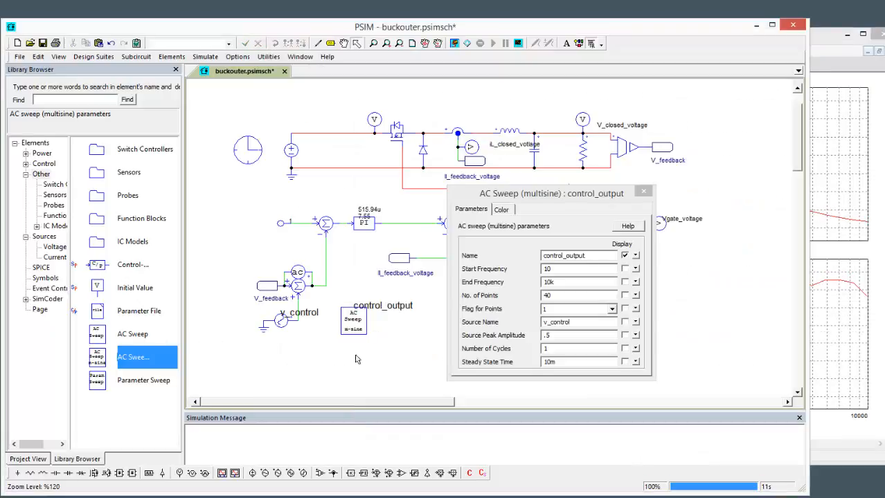
mouse_move(483, 353)
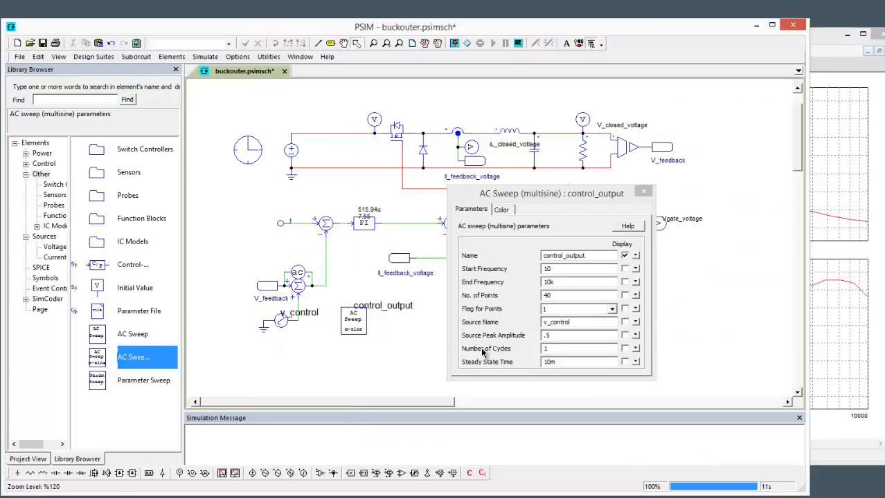
mouse_move(509, 340)
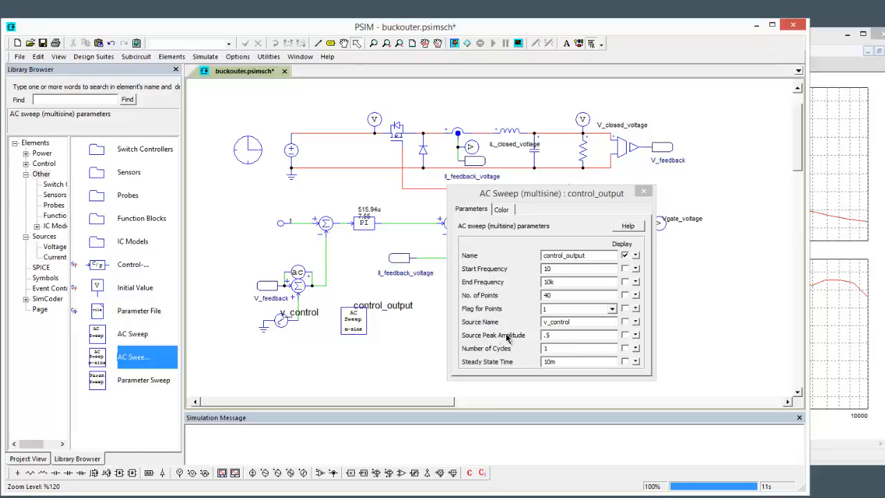
mouse_move(612, 197)
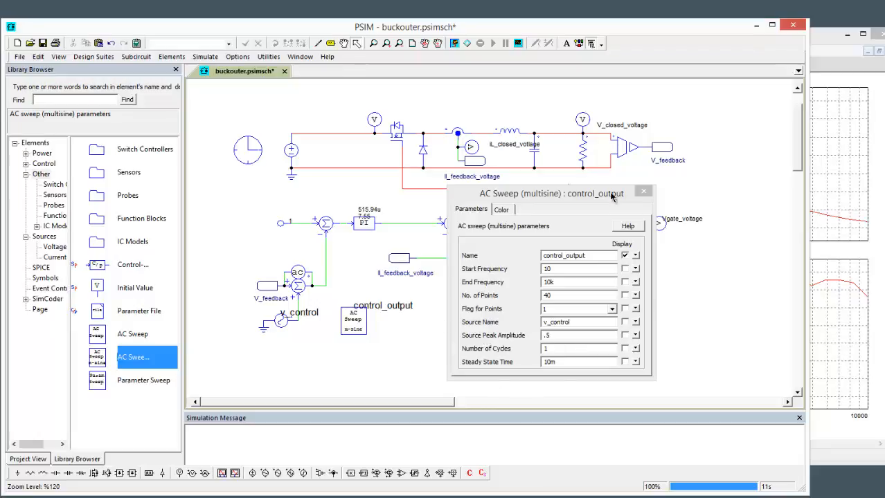
mouse_move(533, 343)
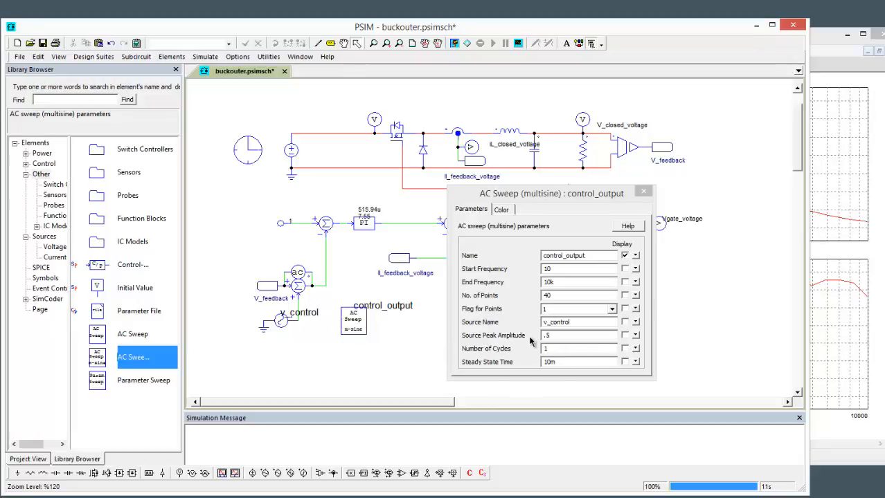